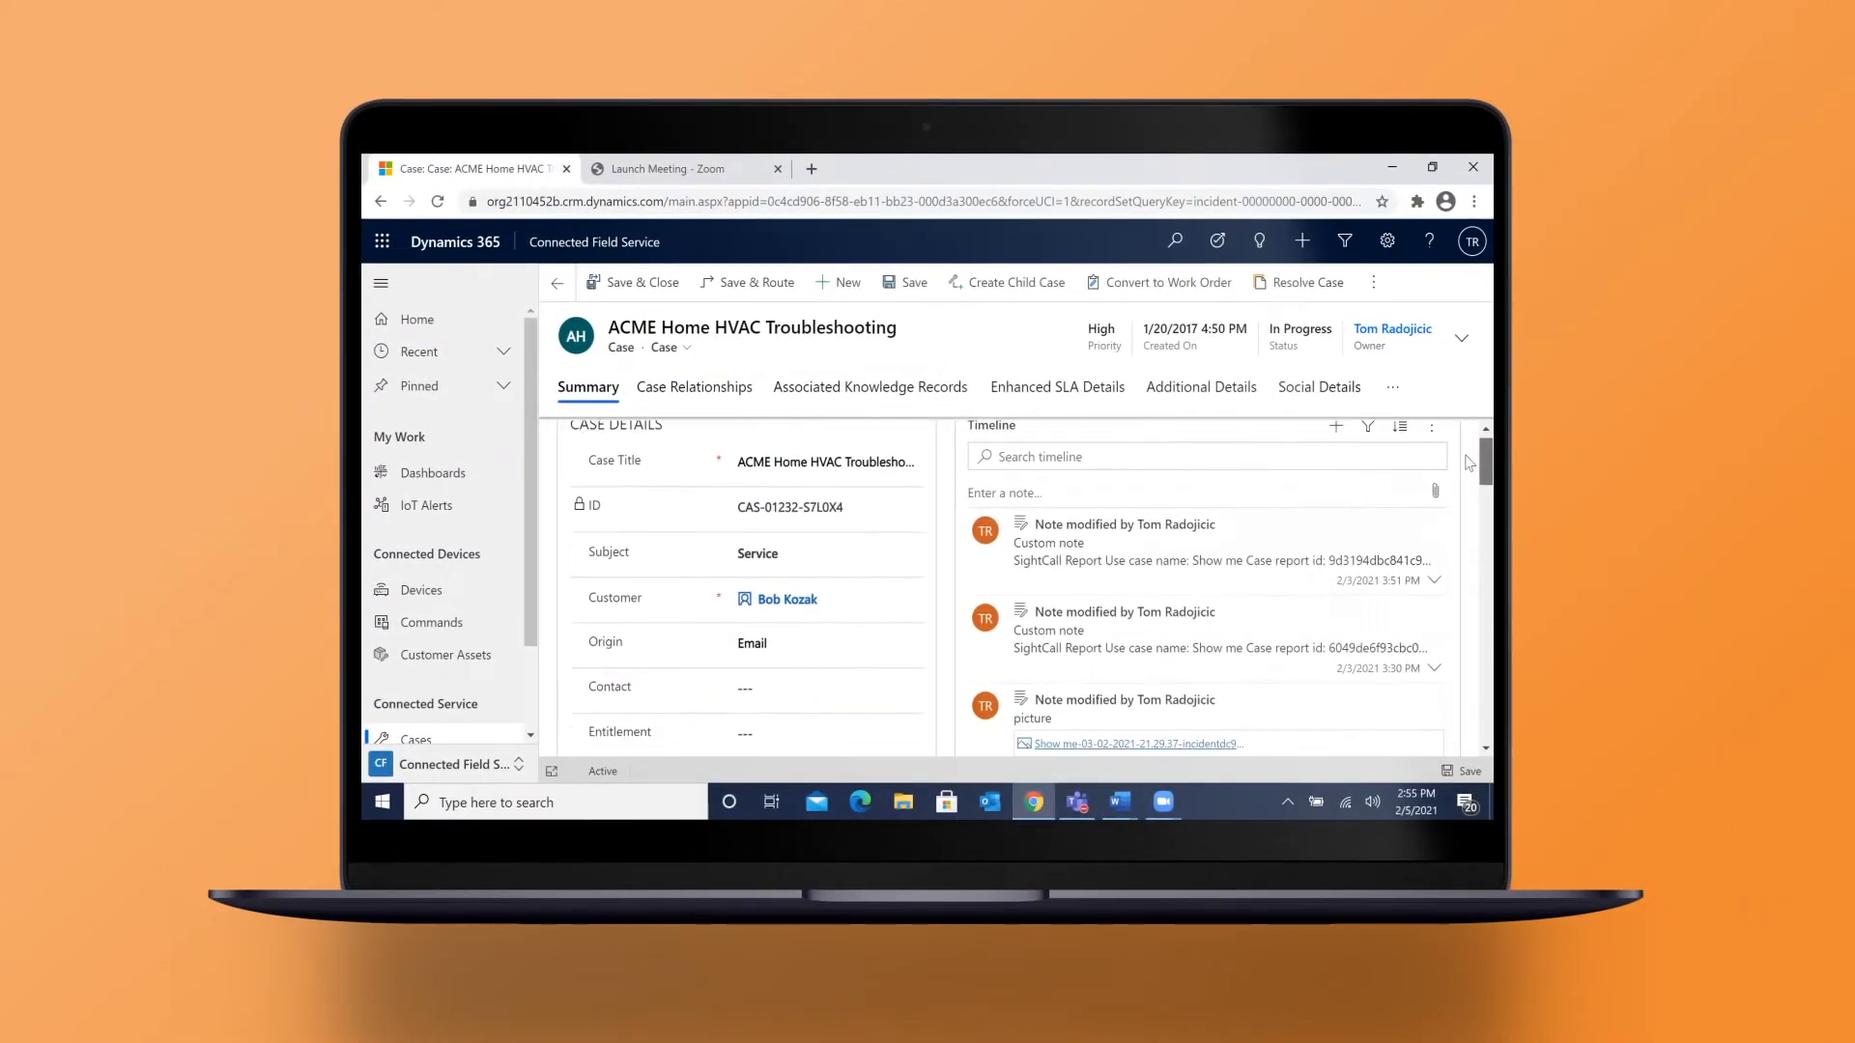
Send the customer a SightCall video invite by SMS from the case's SightCall widget.
scroll("down", 3)
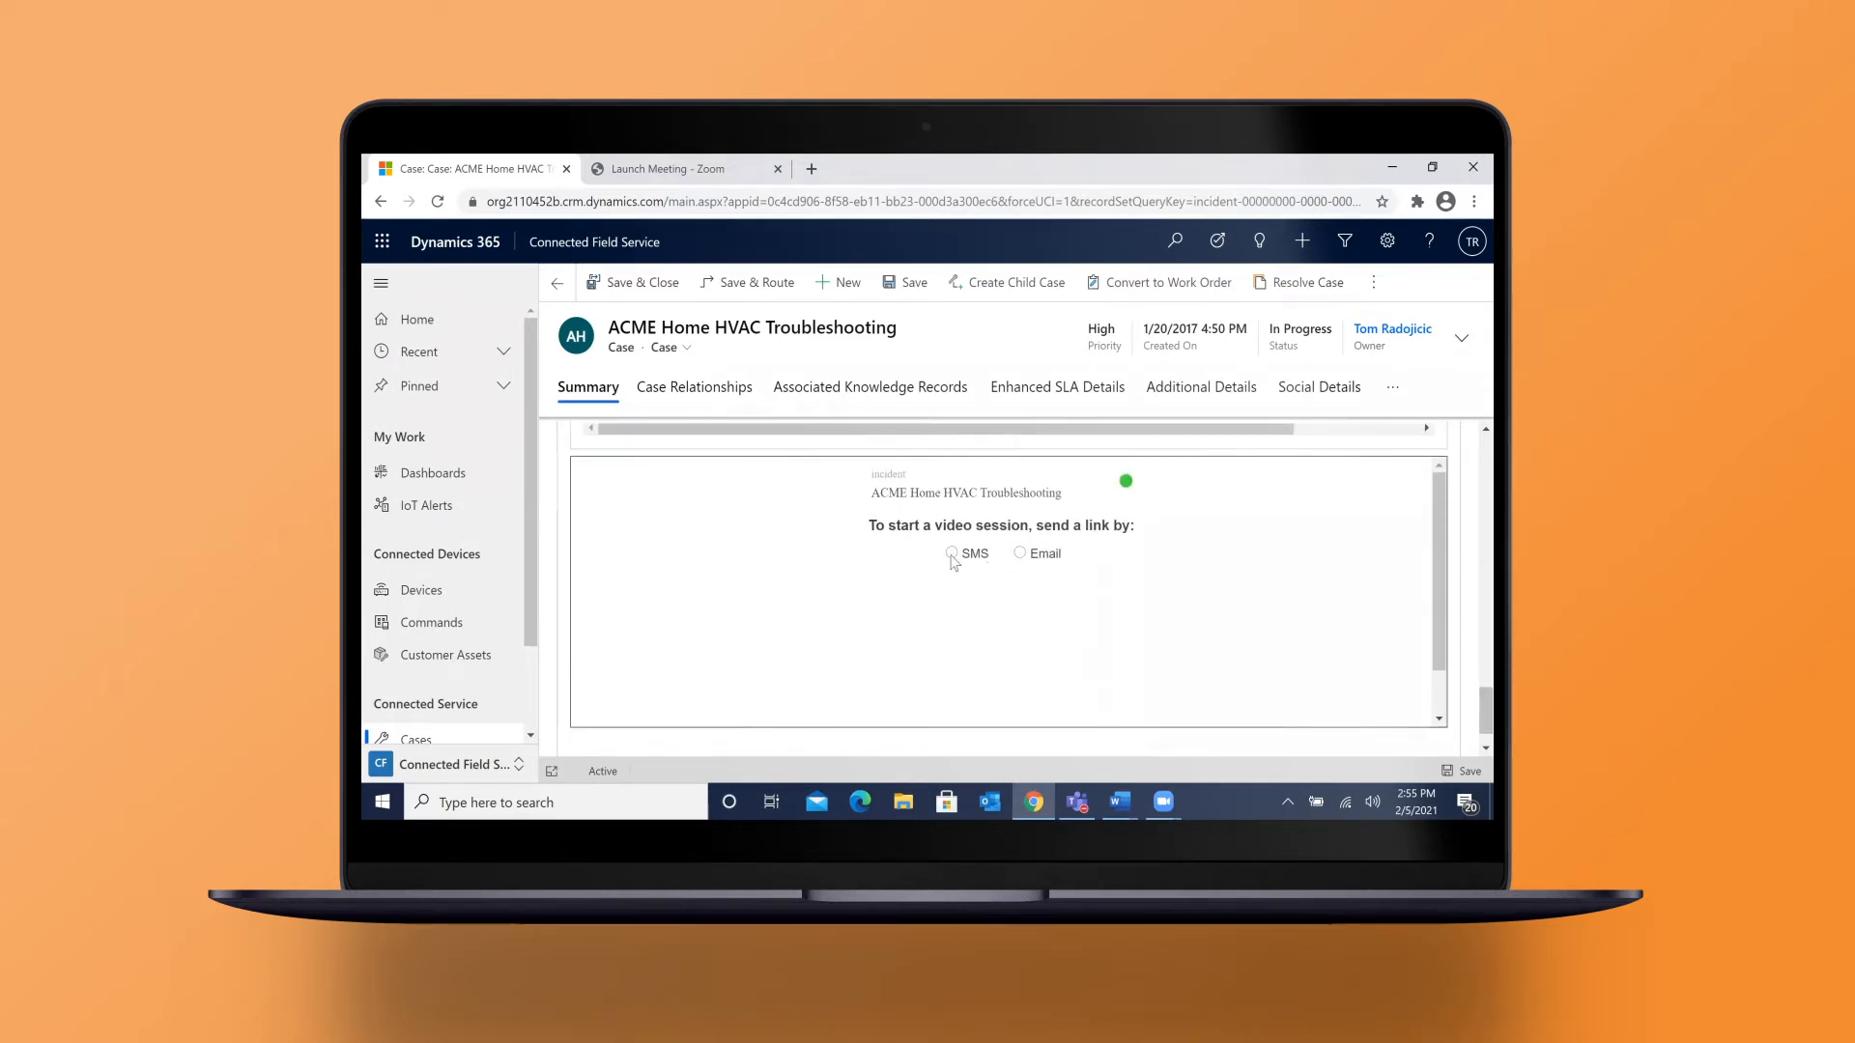
left_click(950, 553)
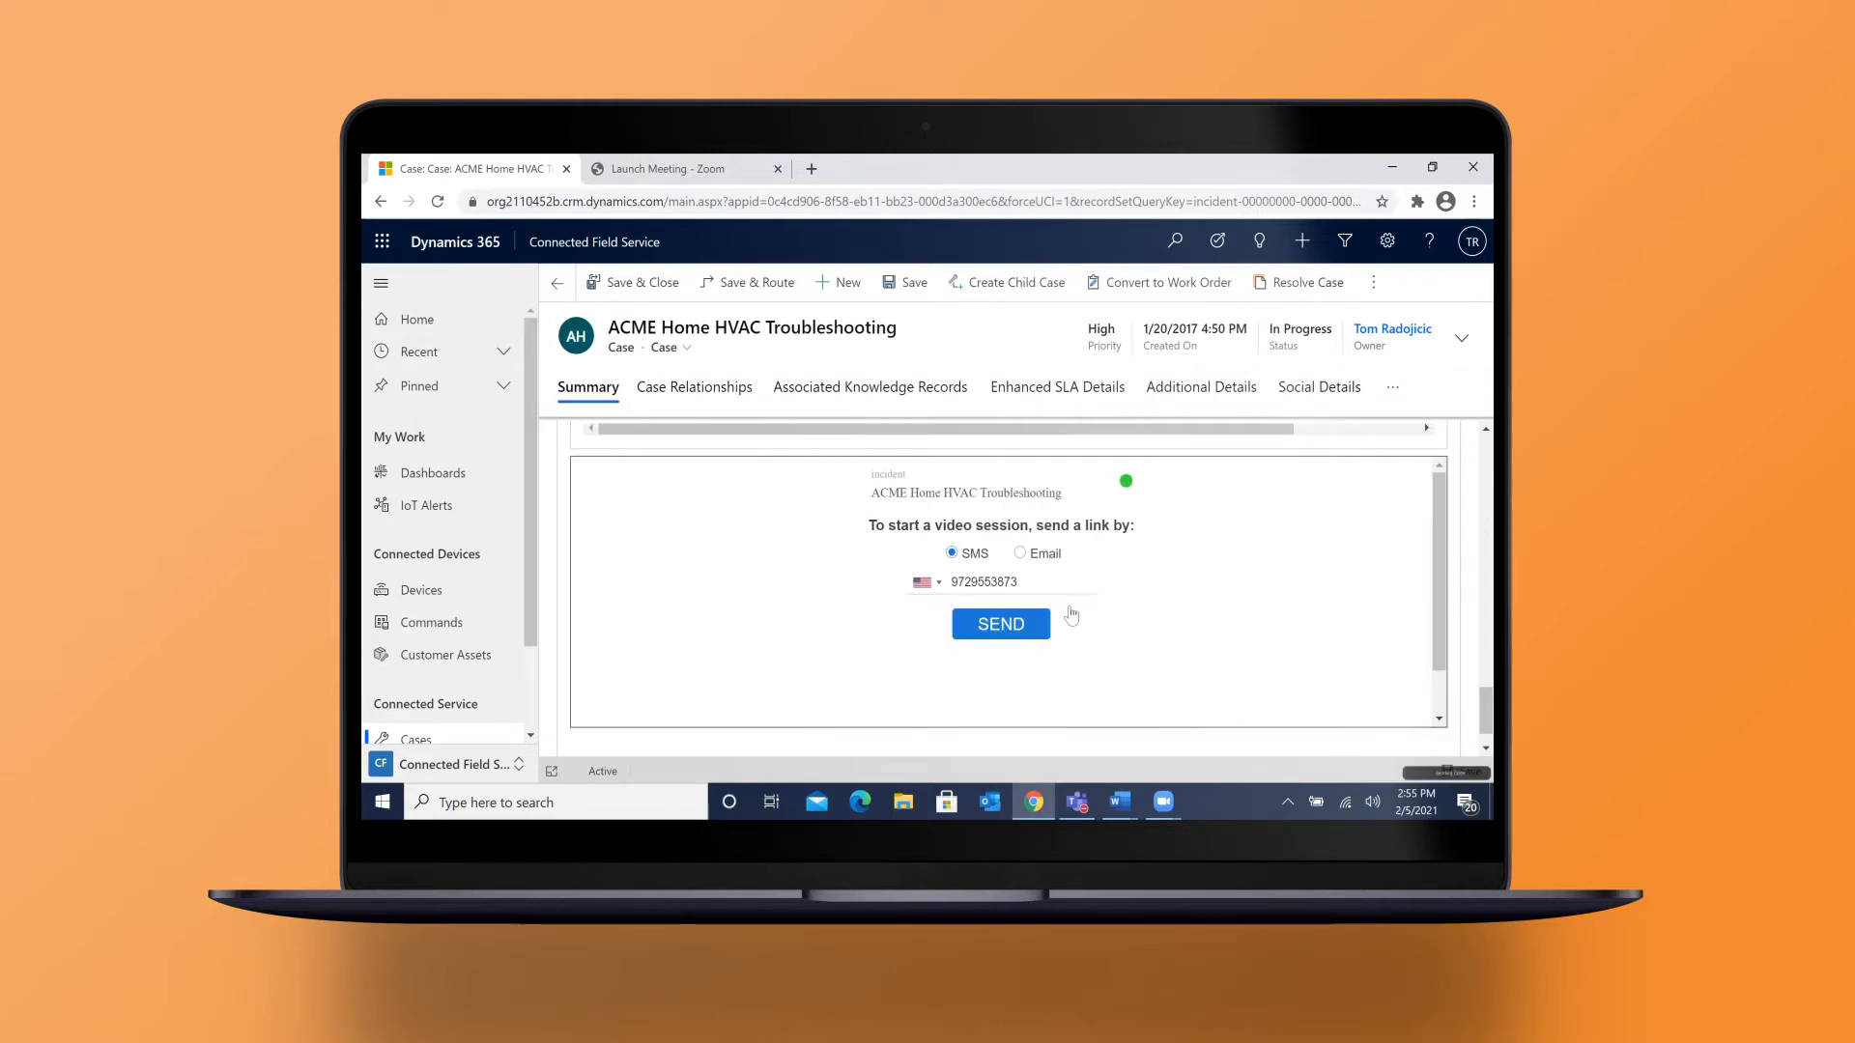
left_click(1000, 624)
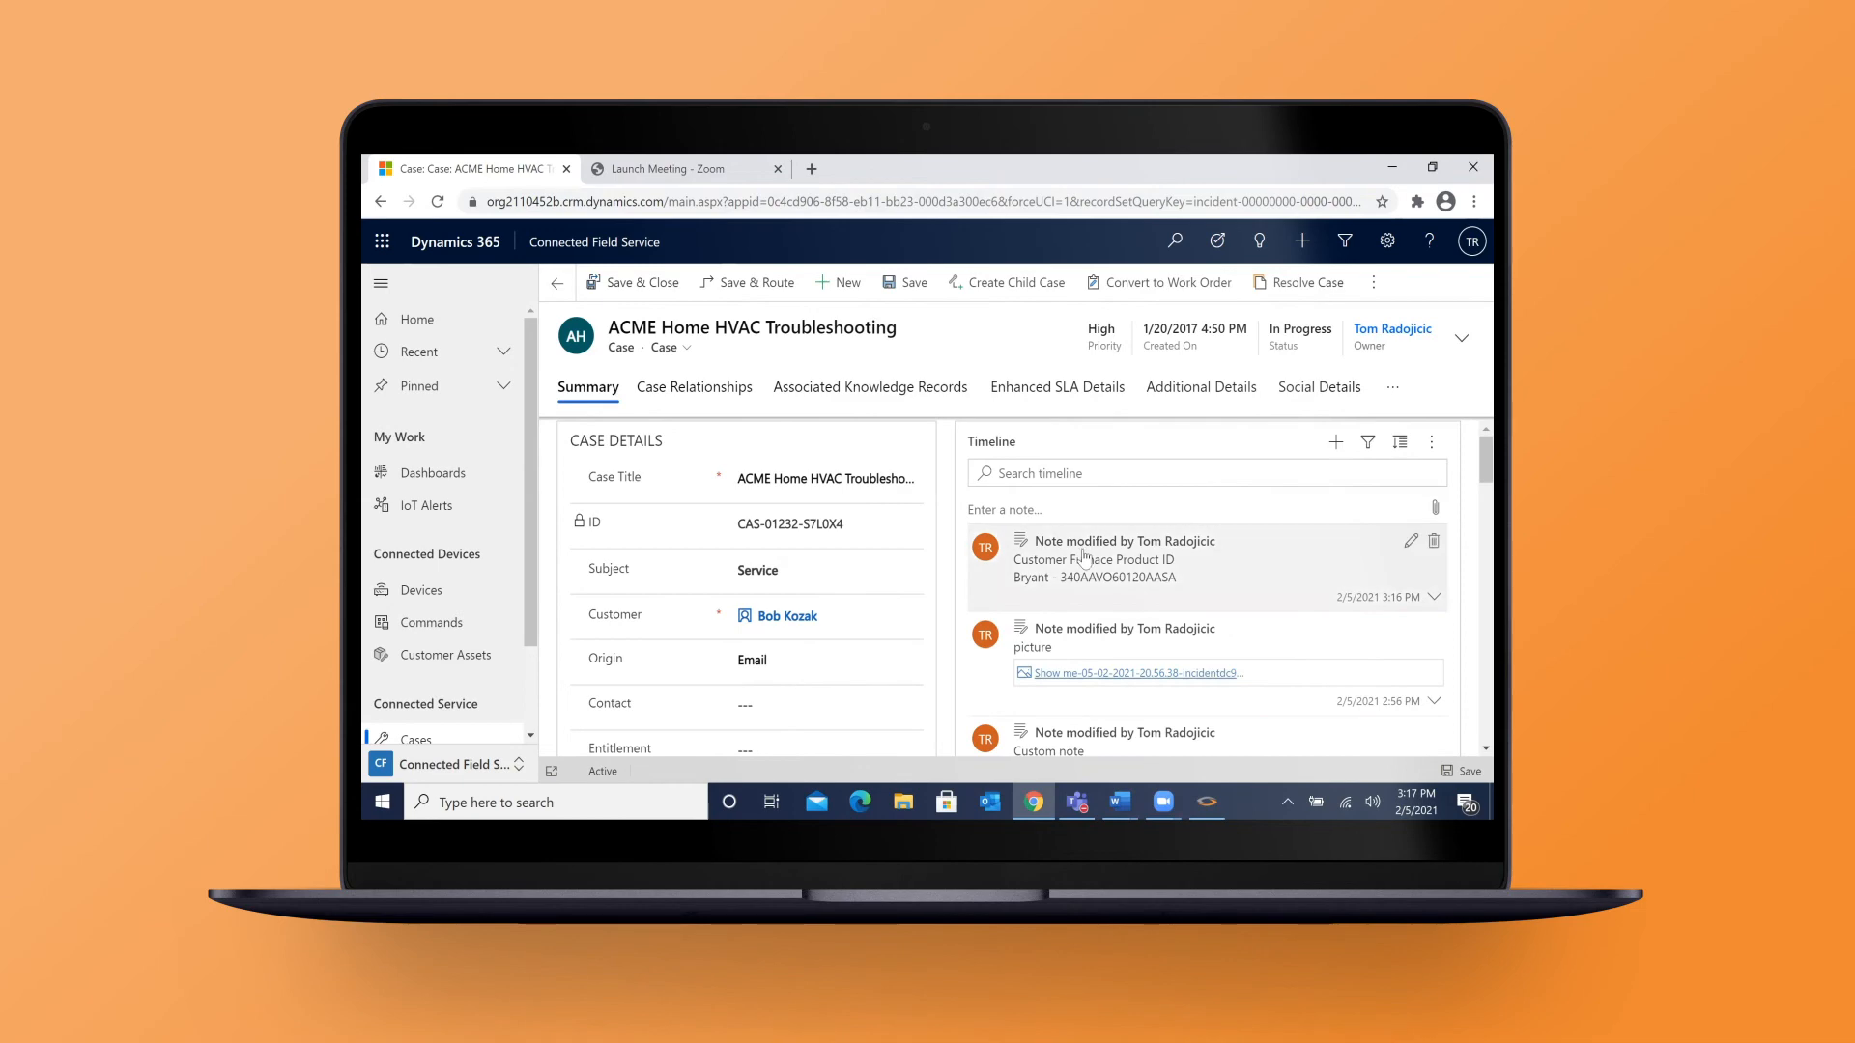
Expand the latest timeline note to show the furnace's full Bryant product ID details.
left_click(1433, 595)
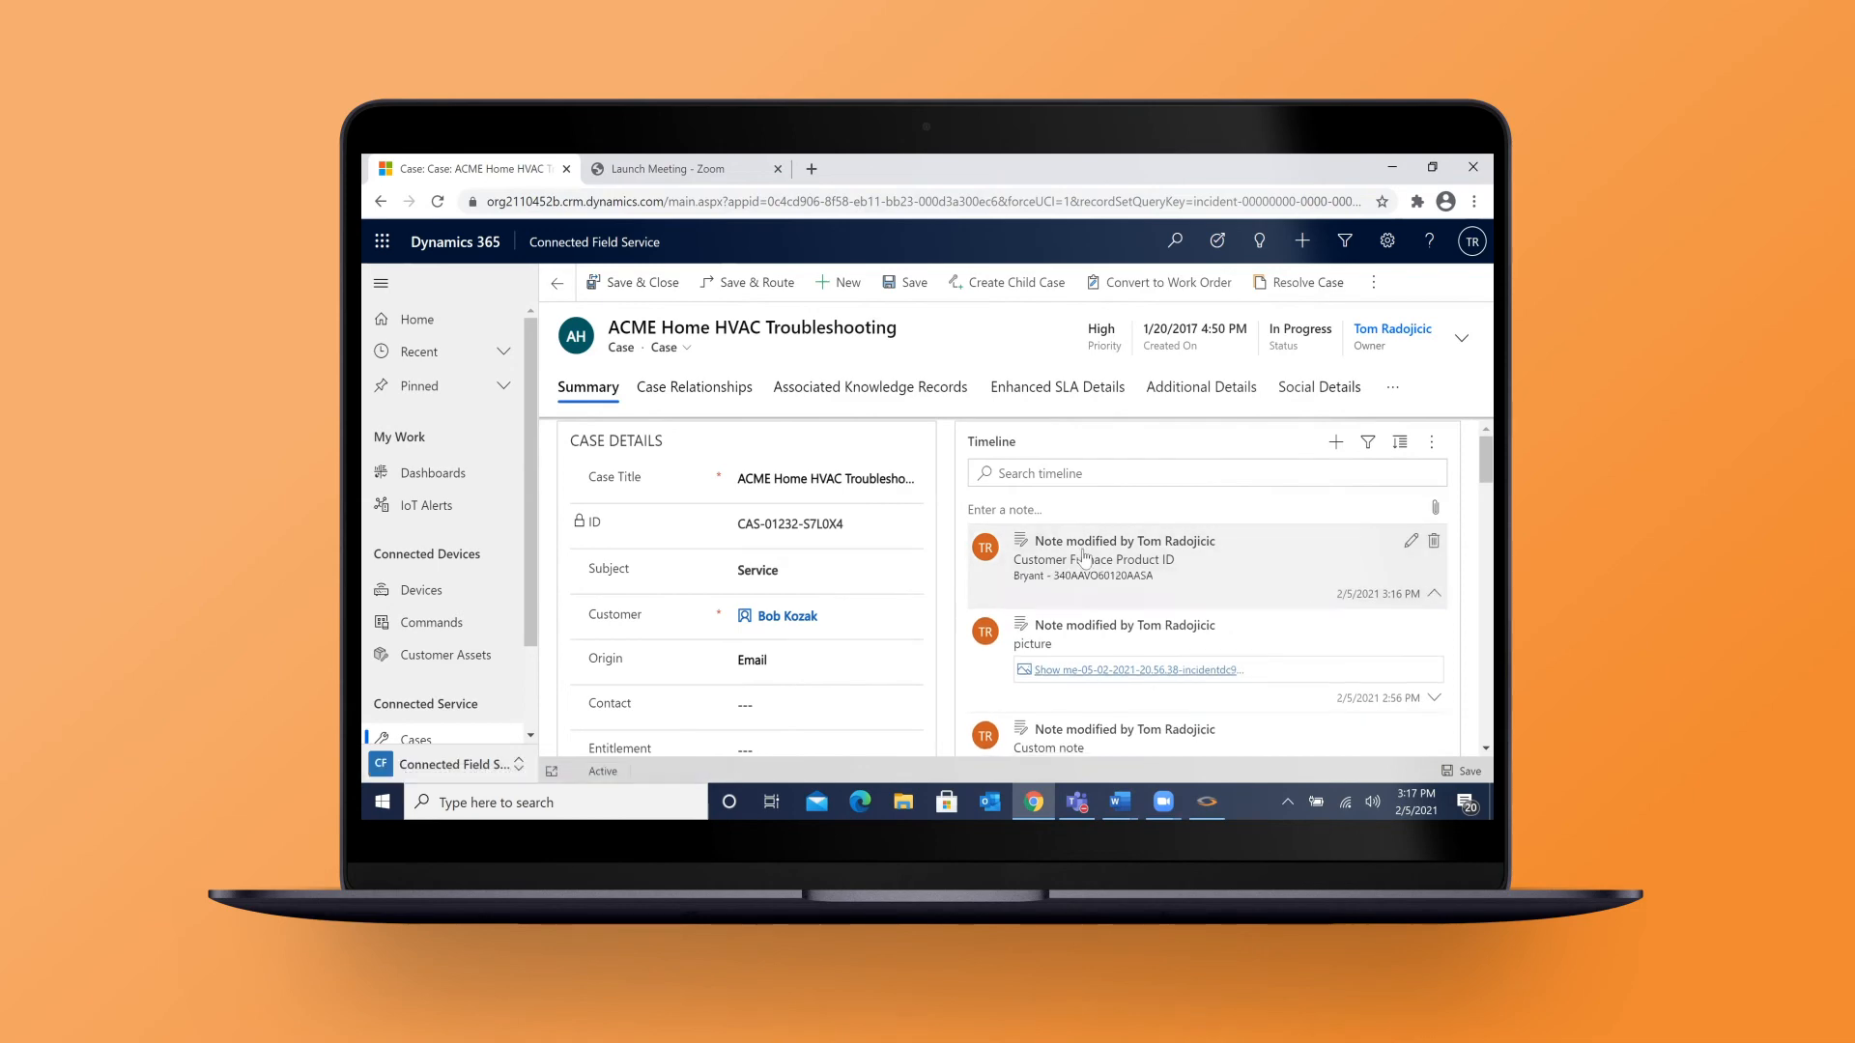